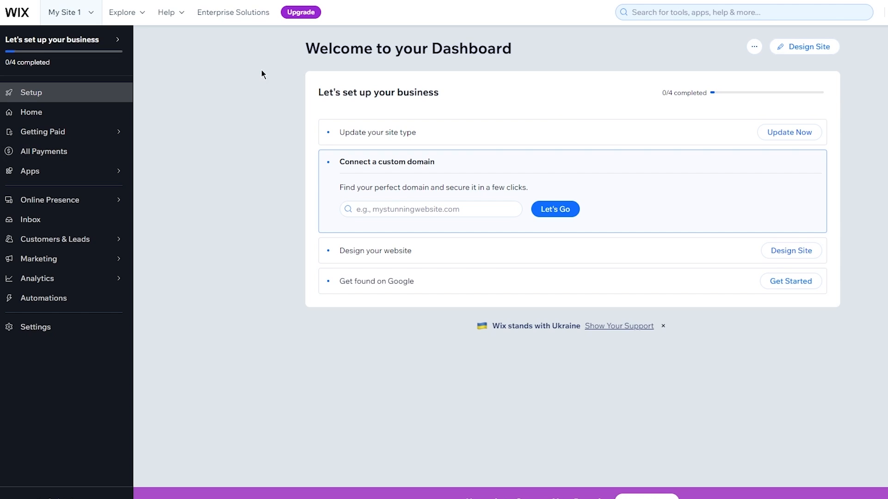
mouse_move(528, 37)
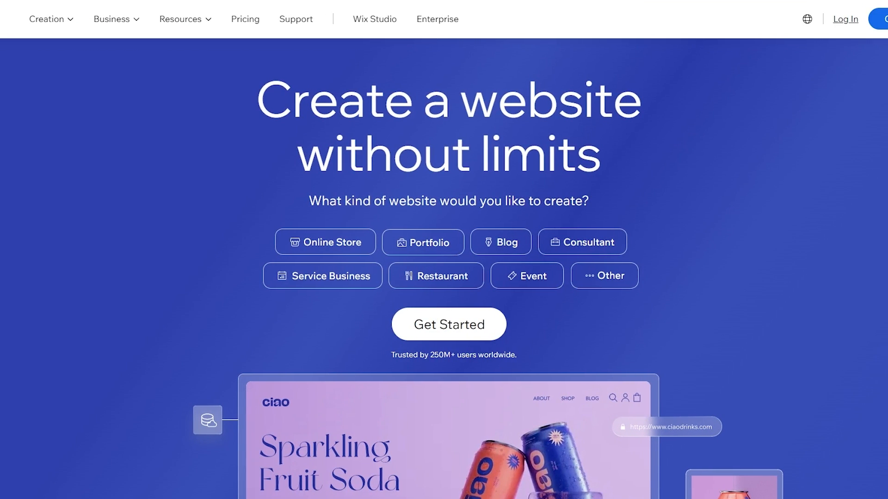
mouse_move(536, 122)
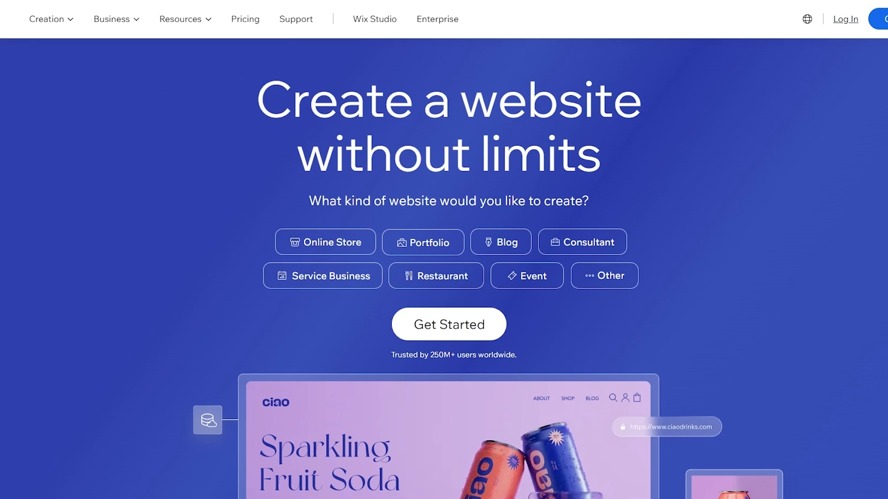
mouse_move(182, 171)
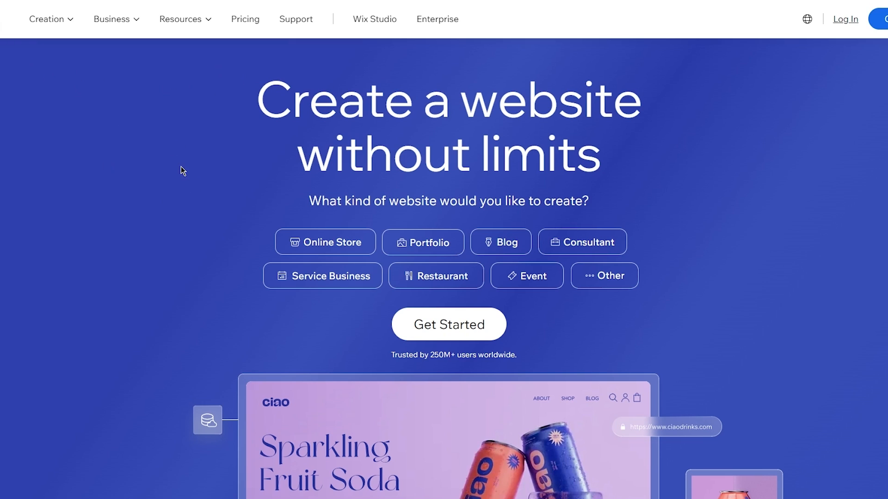
mouse_move(402, 199)
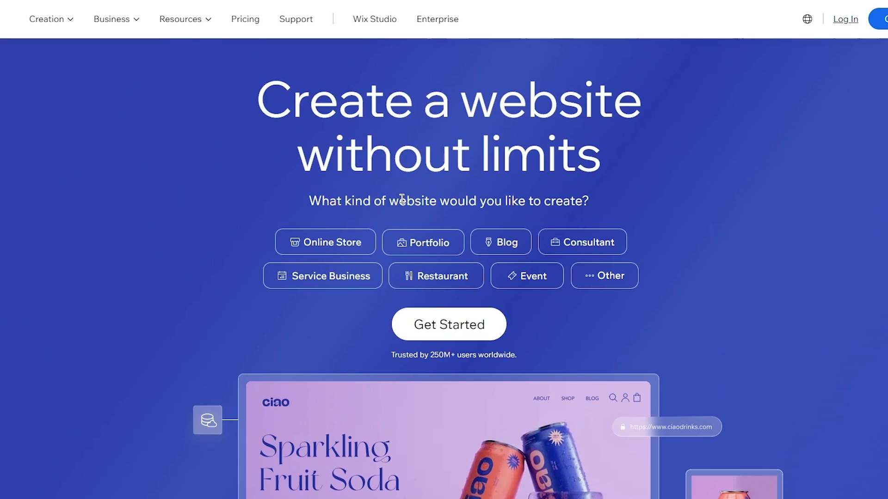
Scroll through the Wix home page before starting a new website.
scroll("down", 3)
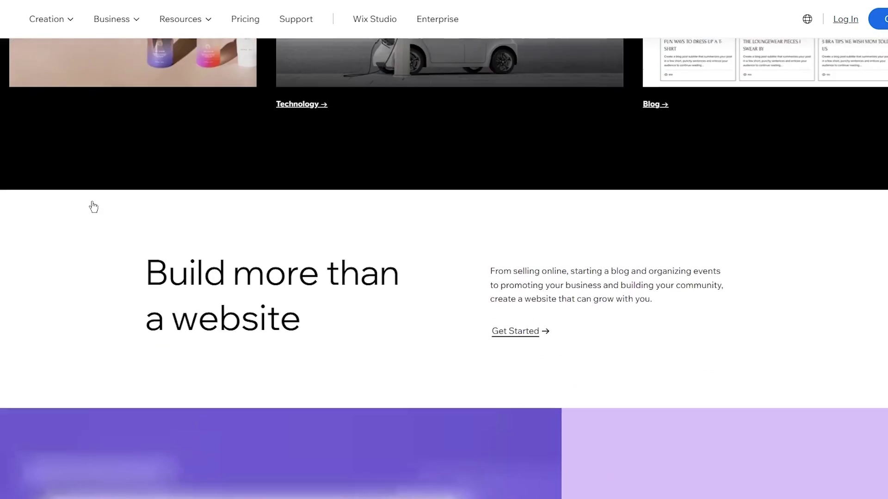
scroll("down", 3)
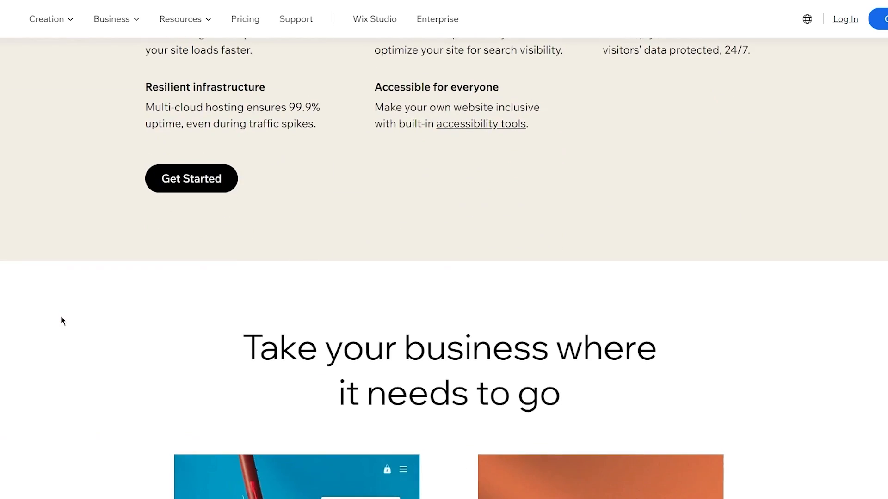
scroll("down", 3)
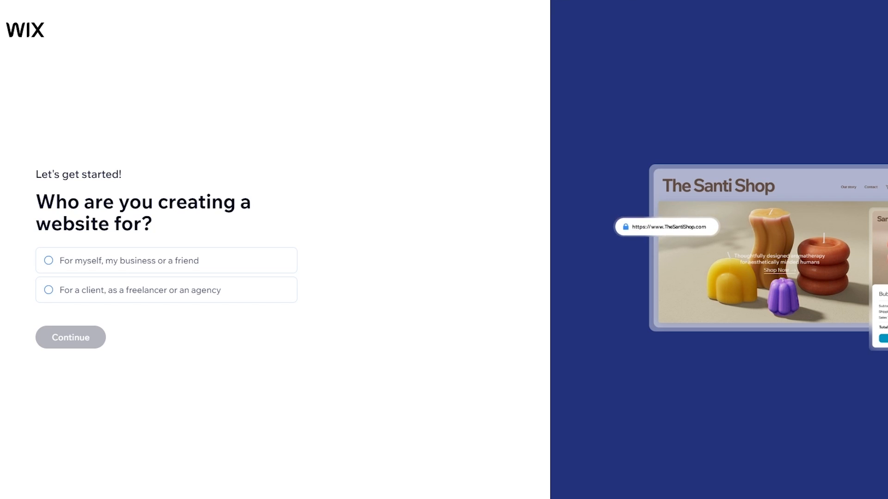
Answer that the site is for myself, my business or a friend, and continue.
left_click(48, 261)
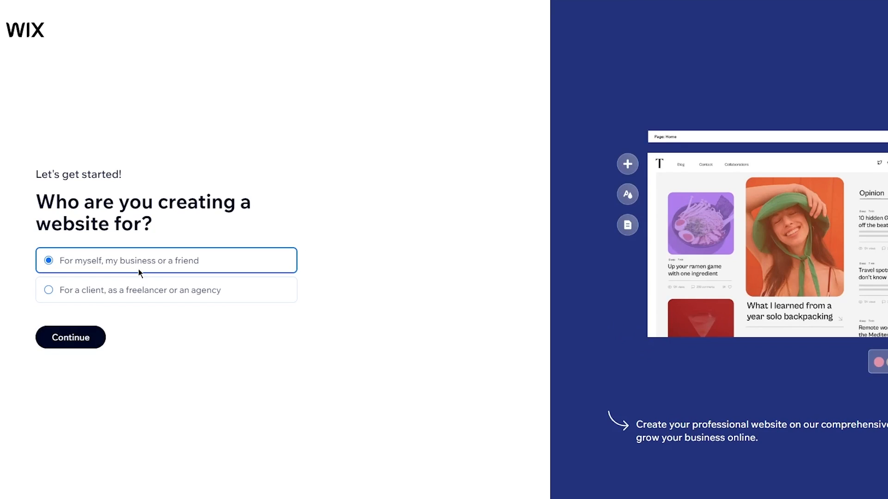
left_click(70, 337)
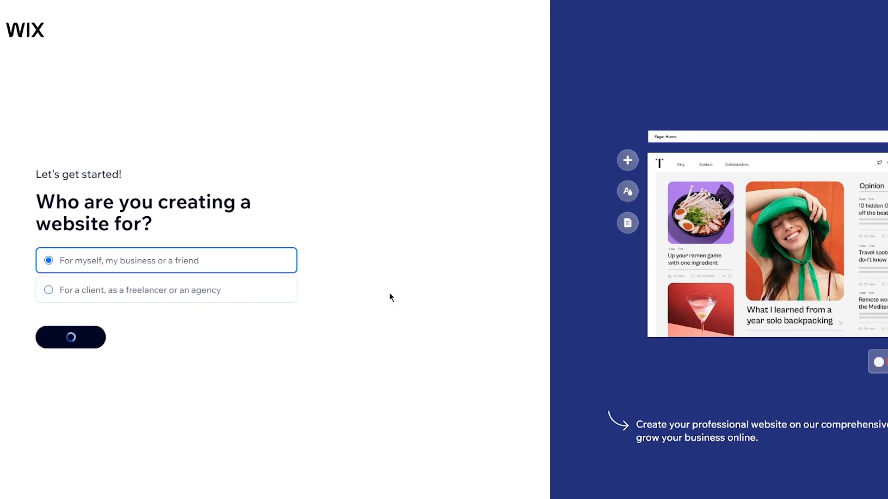
left_click(70, 337)
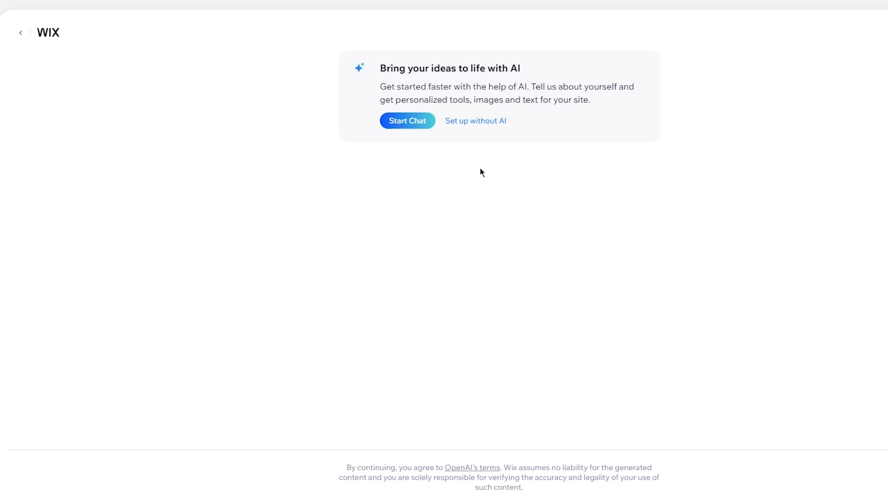
mouse_move(482, 126)
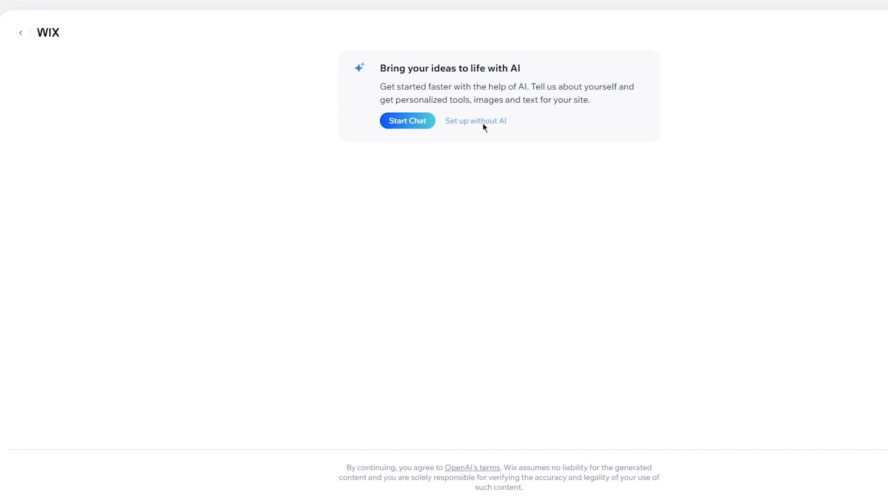
Choose 'Set up without AI' instead of the AI chat.
left_click(475, 120)
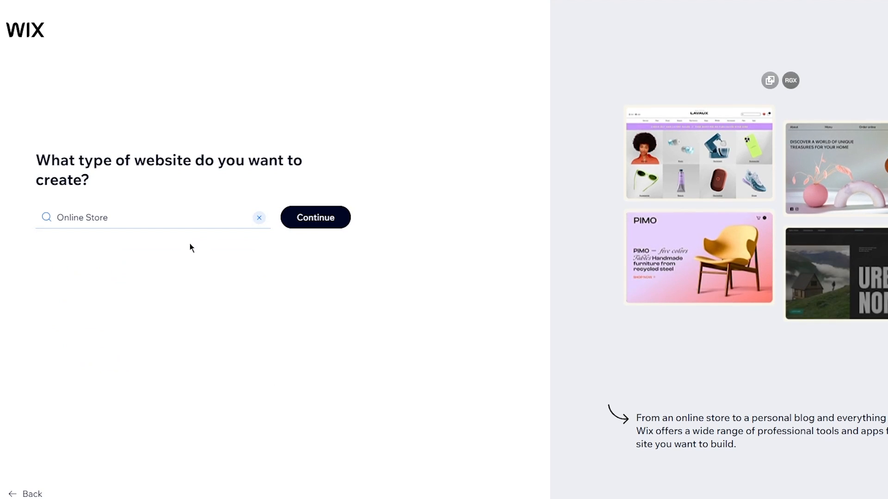
Submit Online Store as the website type to reach the dashboard.
left_click(315, 218)
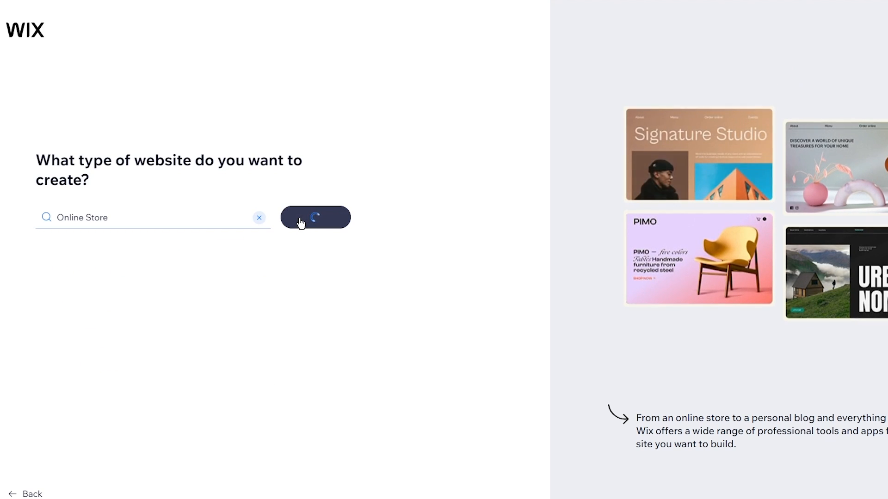
left_click(317, 218)
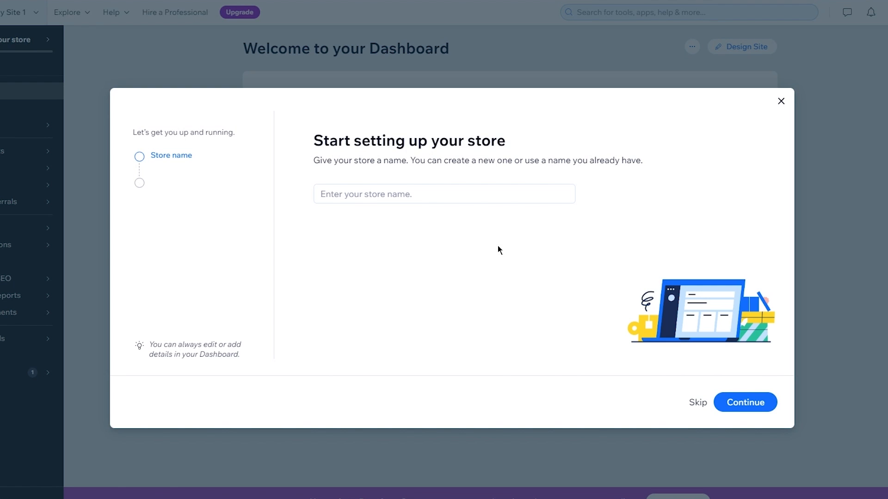
Skip the store name, online presence and products questions, then close the setup wizard.
left_click(744, 403)
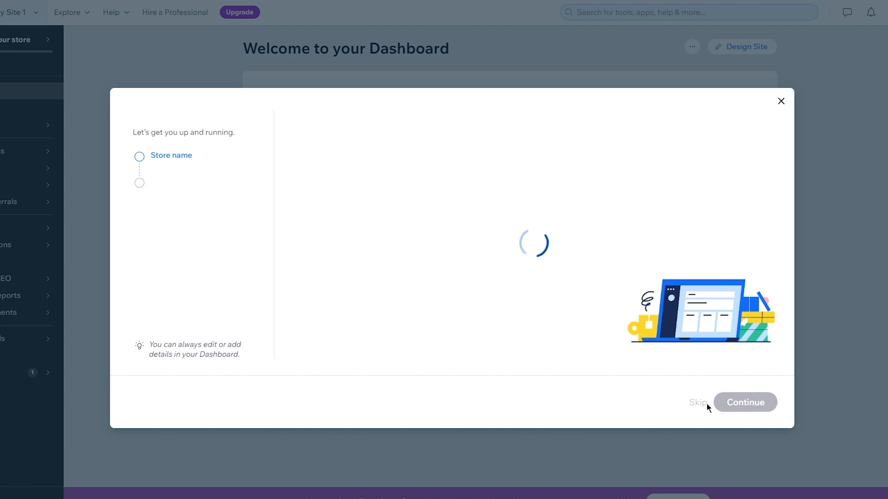
left_click(745, 402)
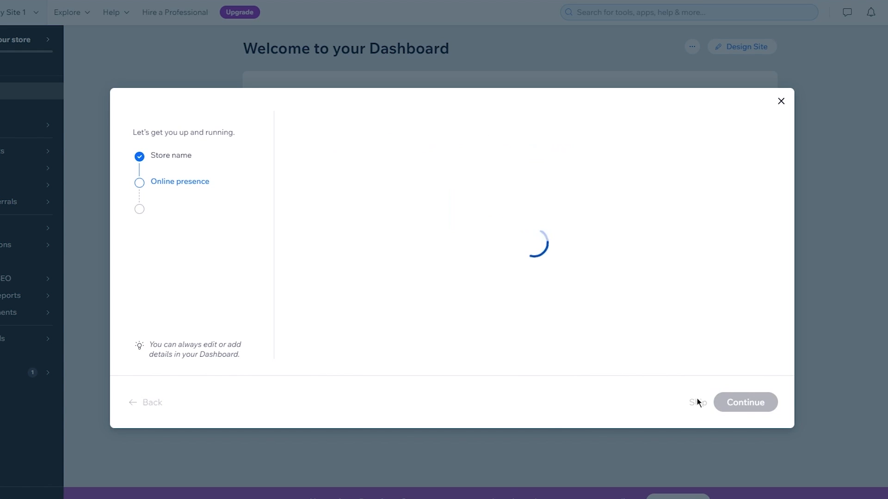
left_click(746, 402)
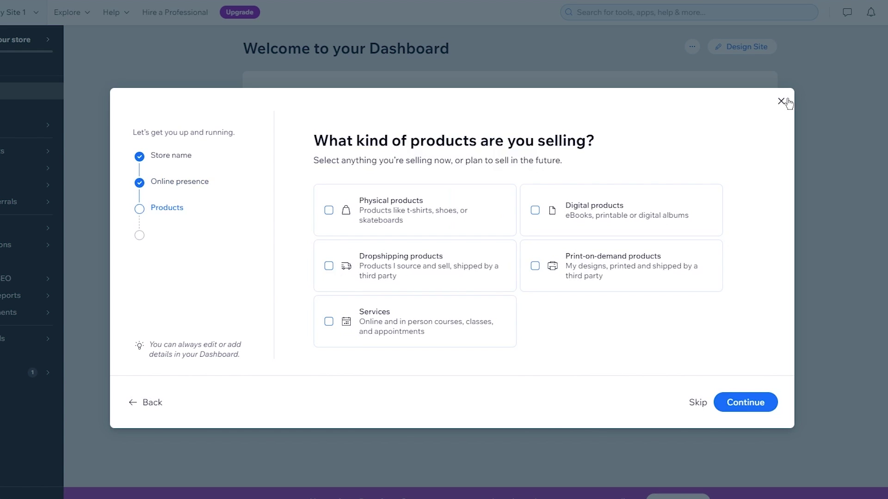
mouse_move(450, 8)
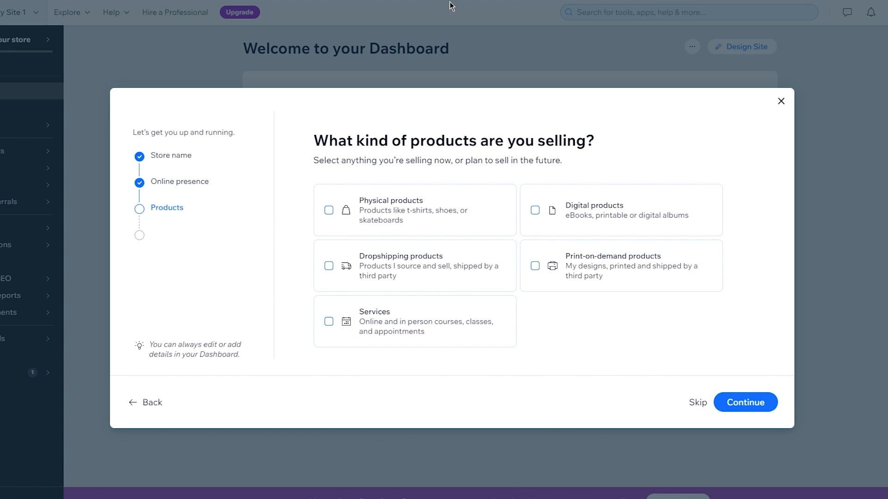
left_click(780, 101)
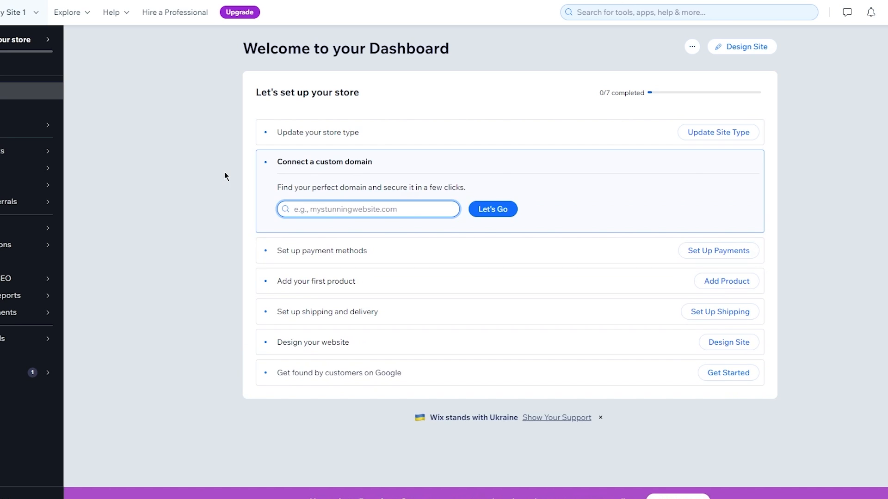
mouse_move(556, 85)
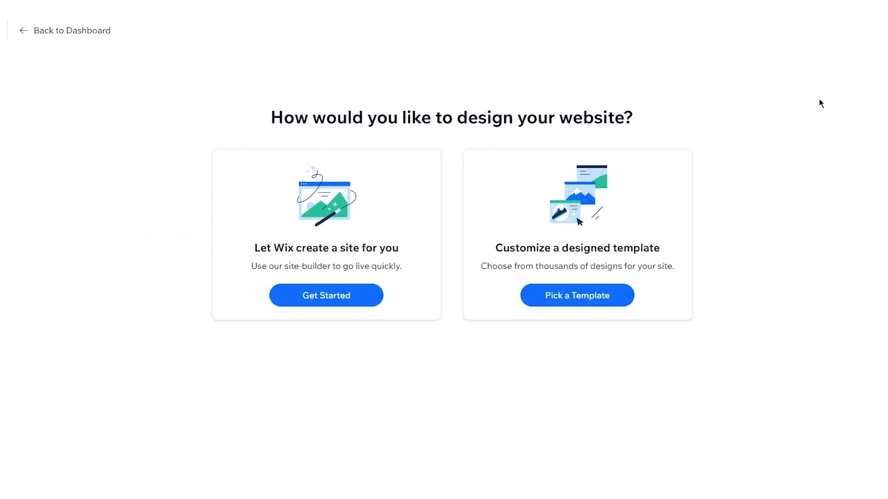
Choose 'Pick a Template' to browse designed eCommerce store templates.
left_click_drag(270, 117, 514, 117)
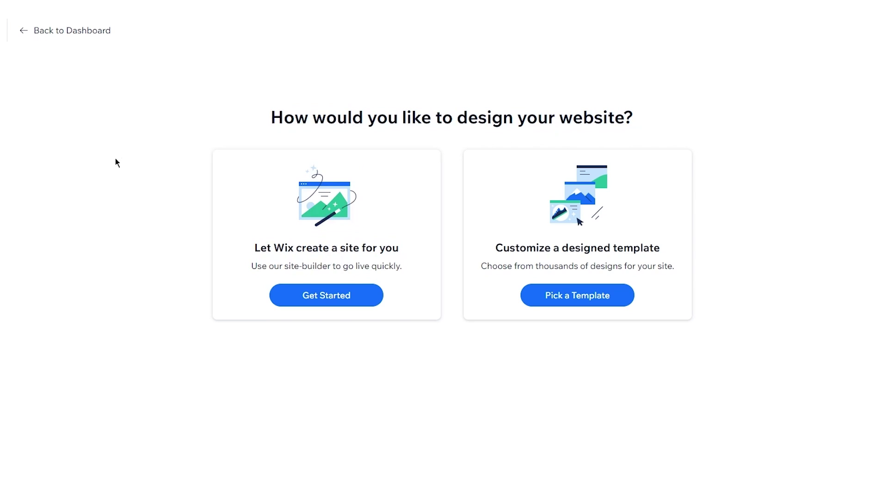
mouse_move(276, 233)
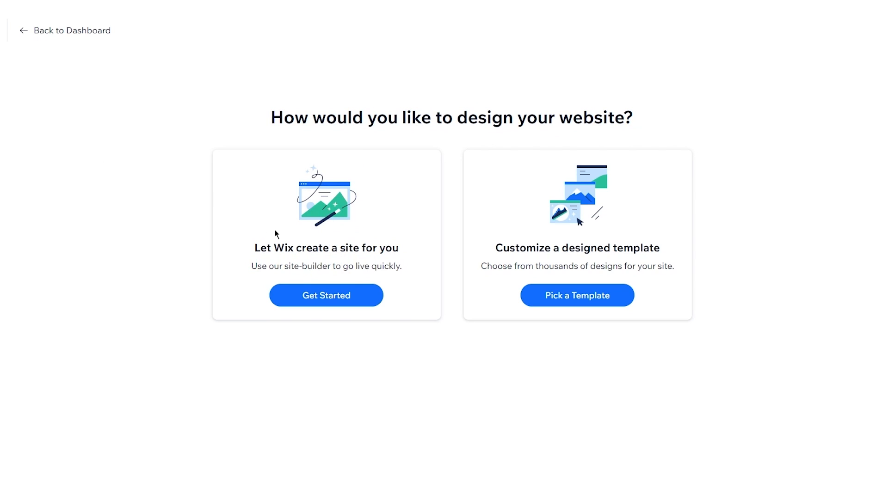
mouse_move(503, 263)
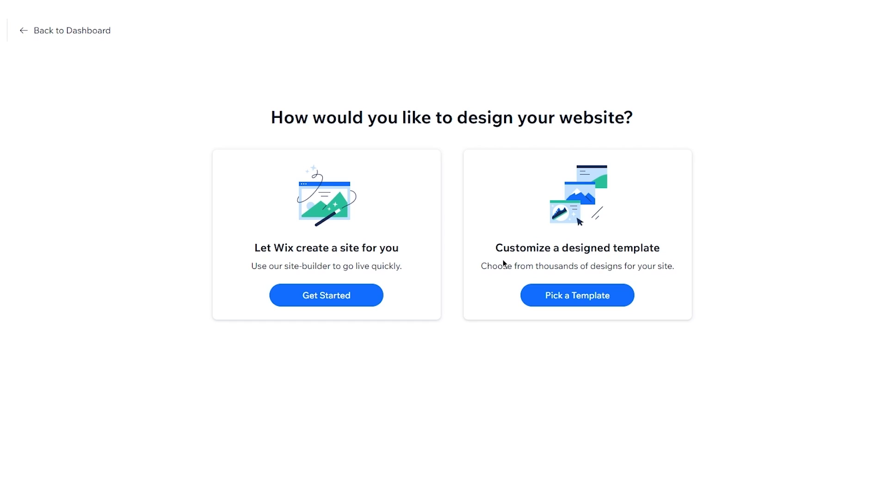
mouse_move(539, 235)
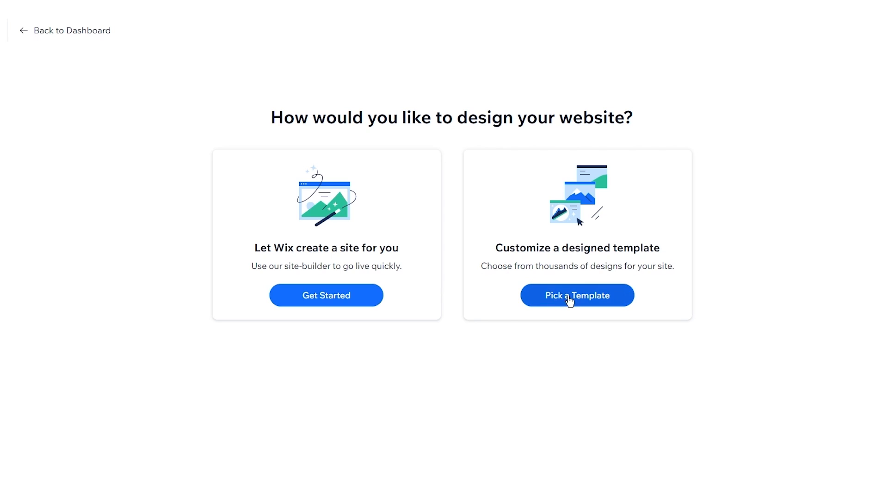
mouse_move(695, 209)
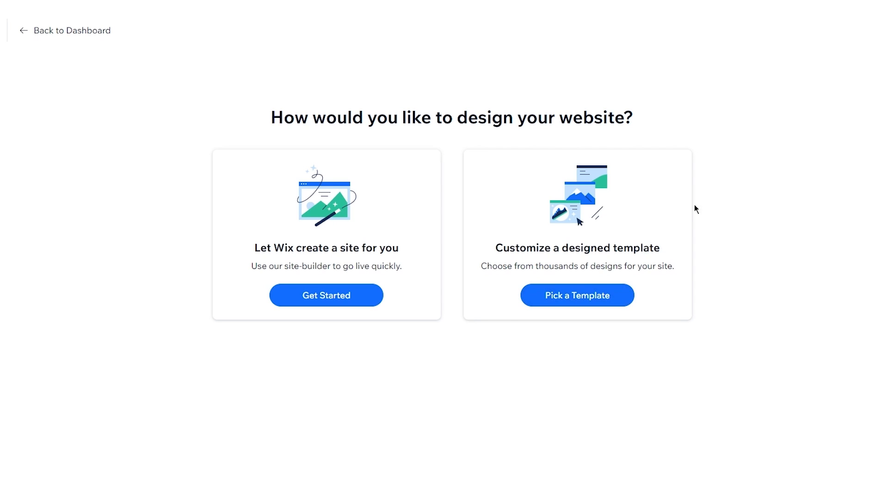
left_click(577, 295)
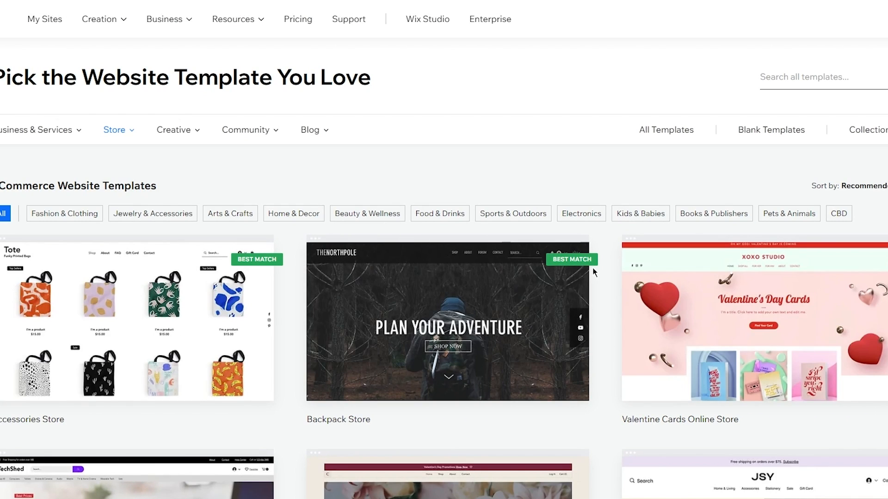
Scroll the store templates and open the Backpack Store template.
scroll("down", 3)
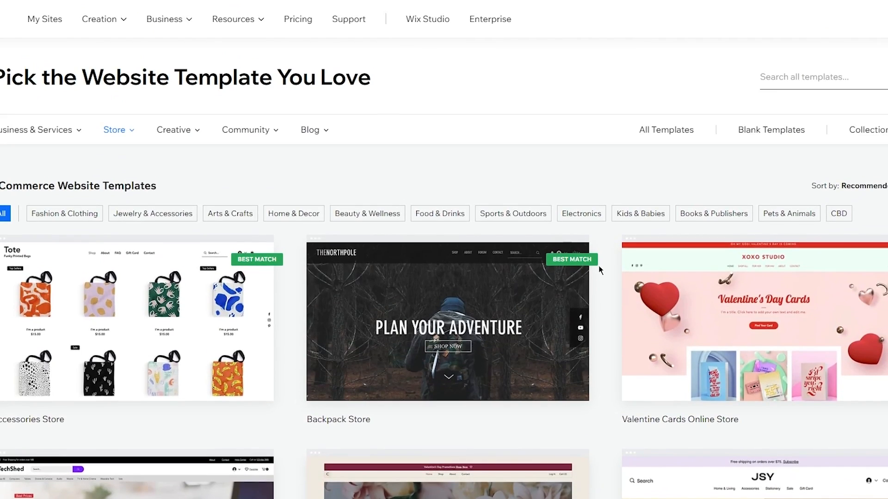
scroll("down", 3)
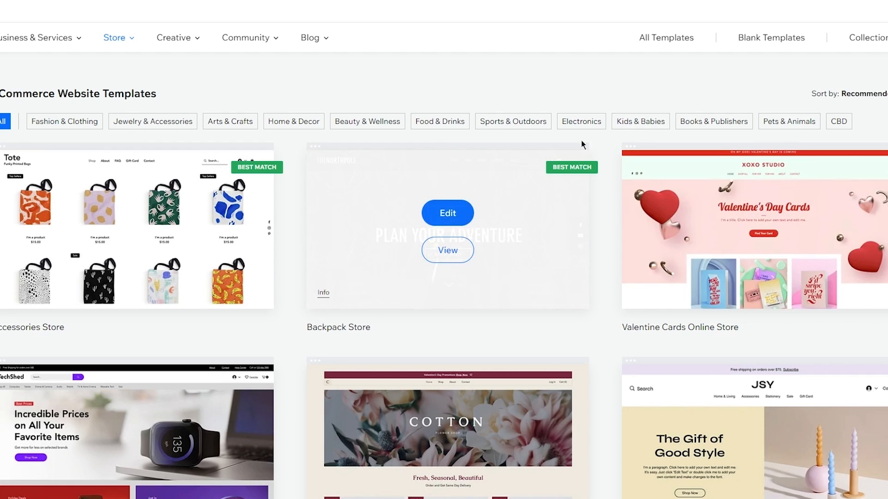
mouse_move(449, 225)
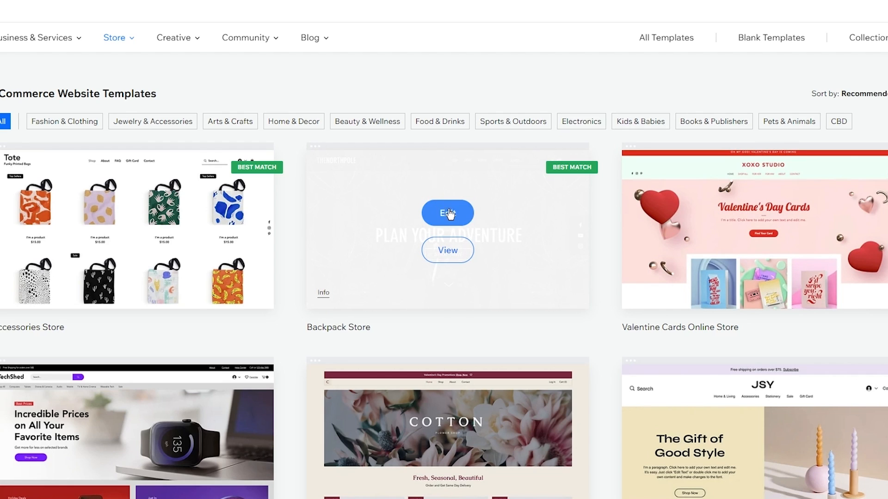
mouse_move(540, 163)
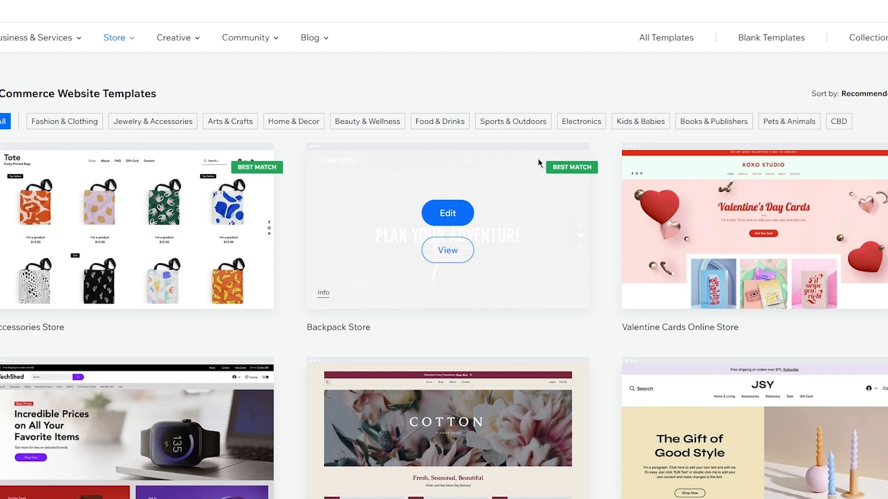
left_click(447, 250)
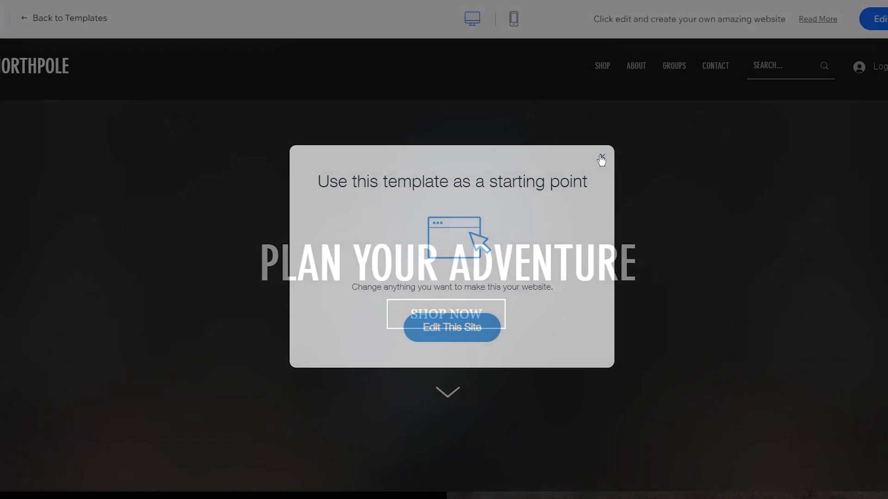
Dismiss the starter tip, browse the Backpack Store preview, and open it for editing.
left_click(602, 157)
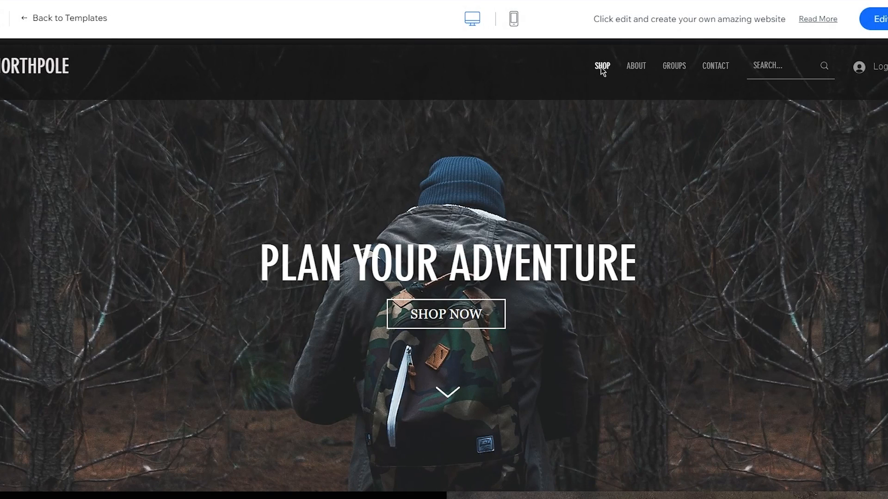
scroll("down", 3)
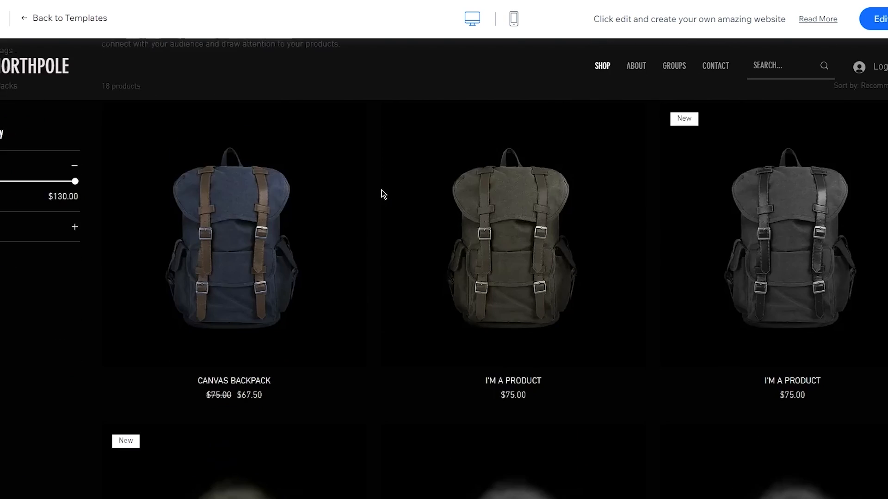
scroll("down", 3)
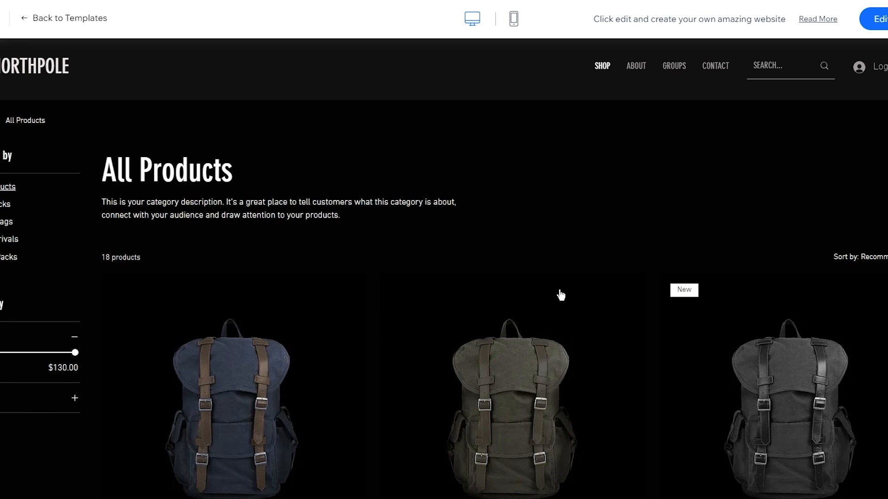
left_click(513, 19)
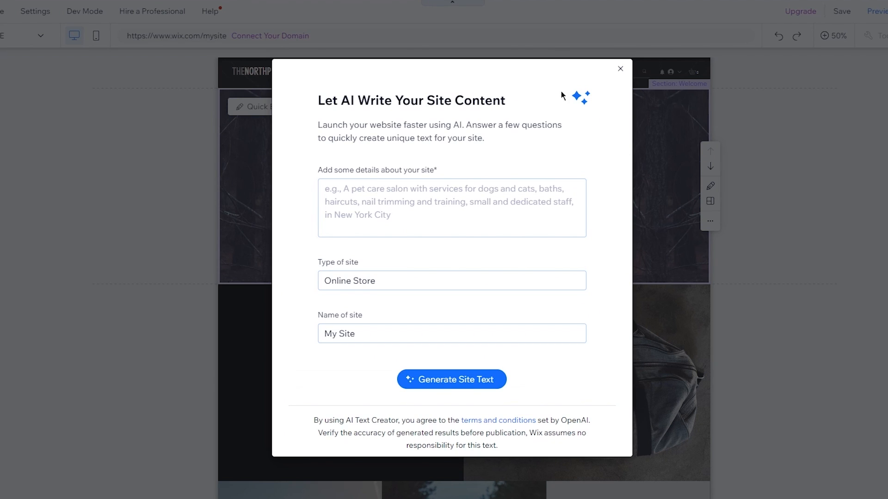
Close the 'Let AI Write Your Site Content' dialog in the editor.
left_click(620, 68)
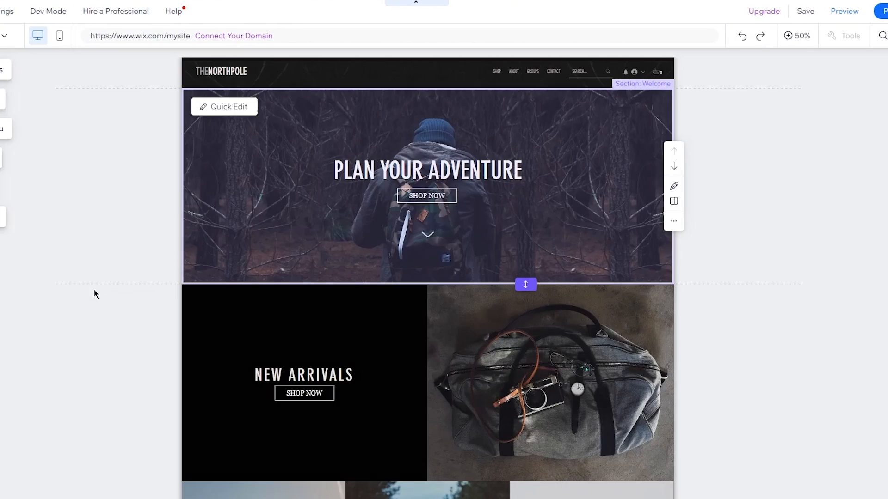
mouse_move(869, 11)
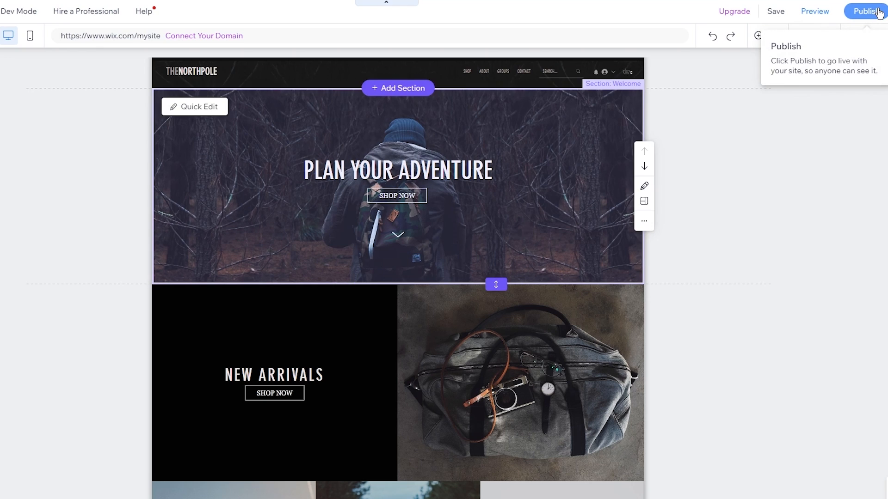
Publish the site on the free my-site-1 wixsite domain, then go to the dashboard.
left_click(866, 11)
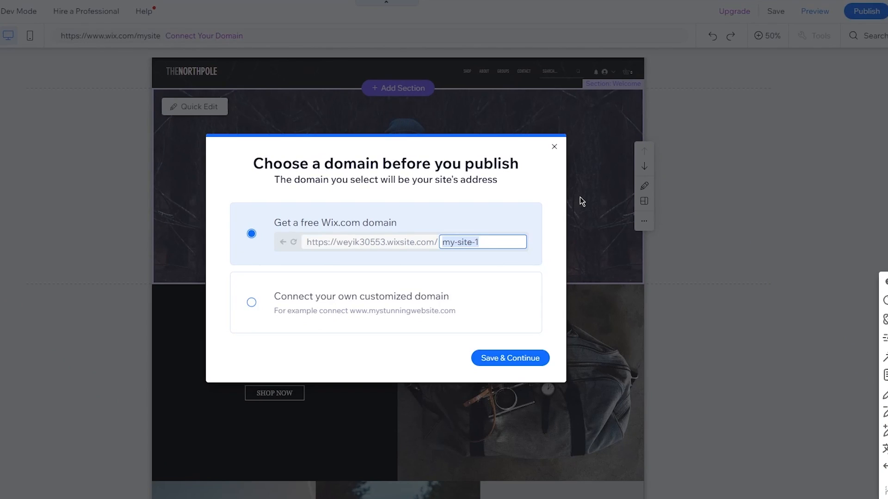
mouse_move(386, 270)
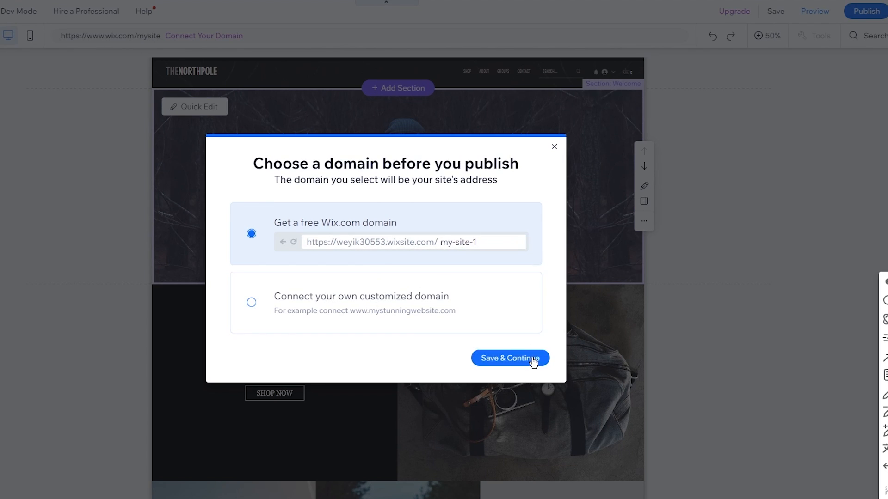
left_click(510, 358)
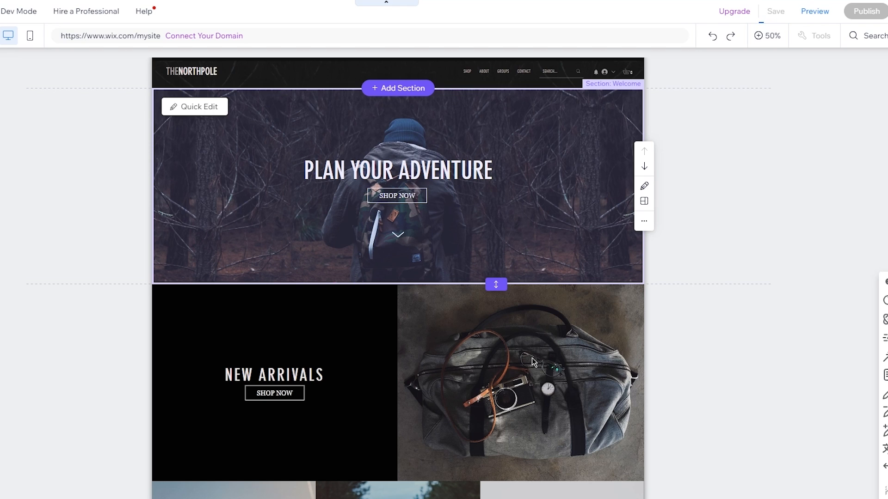
left_click(775, 11)
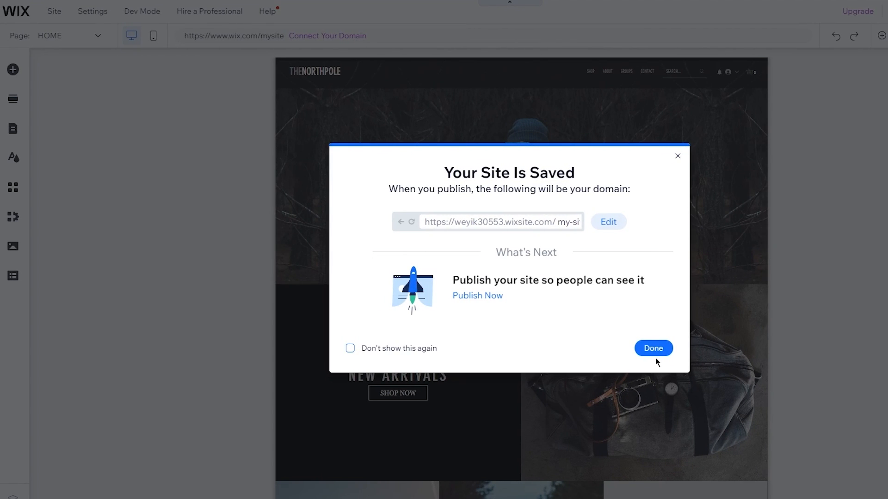
left_click(652, 348)
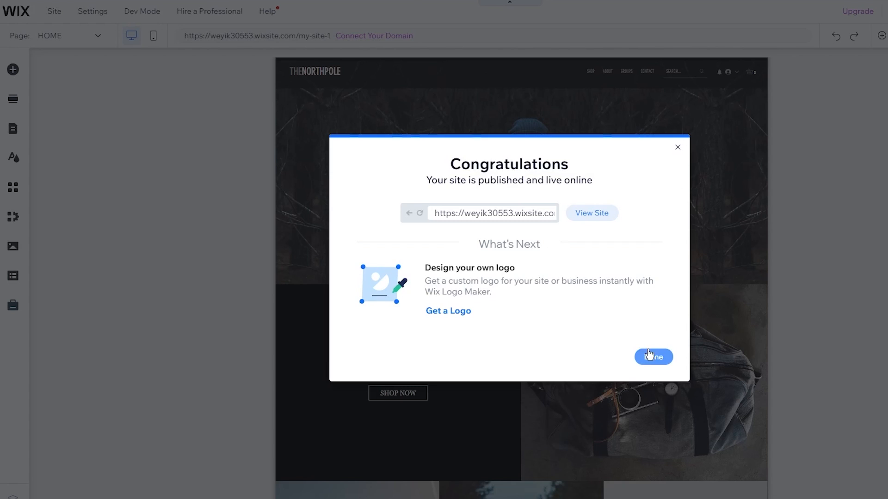
left_click(653, 357)
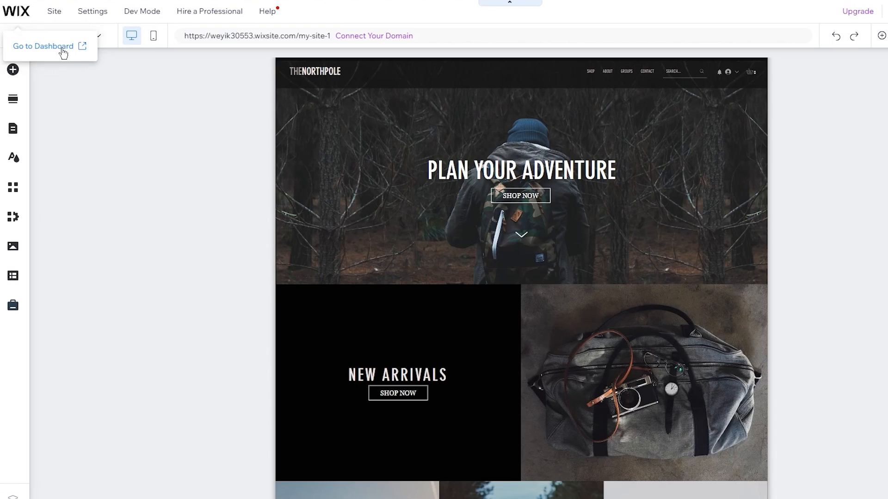
left_click(48, 46)
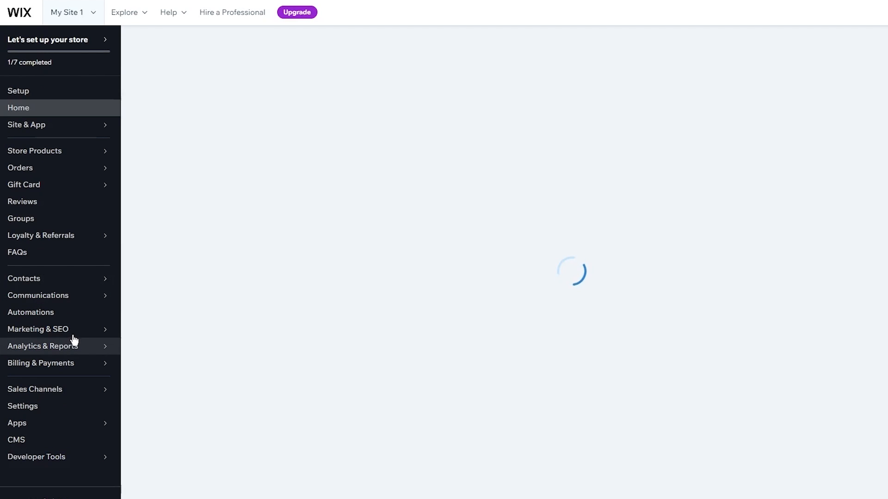
Expand Marketing & SEO in the dashboard sidebar and open the SEO overview page.
left_click(38, 329)
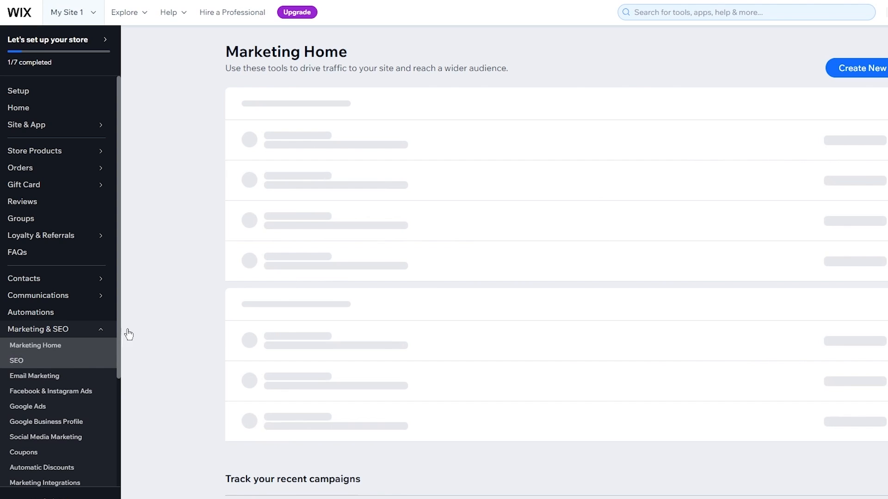
left_click(17, 360)
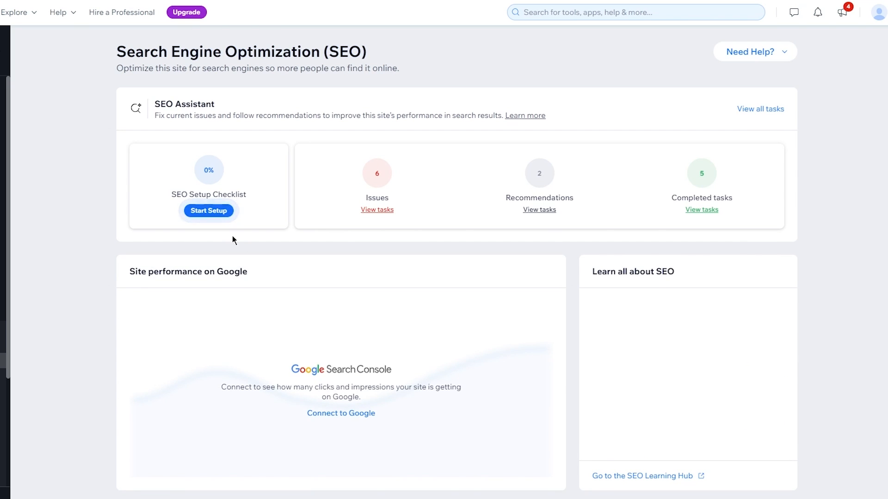
Scroll the SEO page down to SEO Settings, Site Inspection, Sitemaps and Robots.txt Editor.
scroll("down", 3)
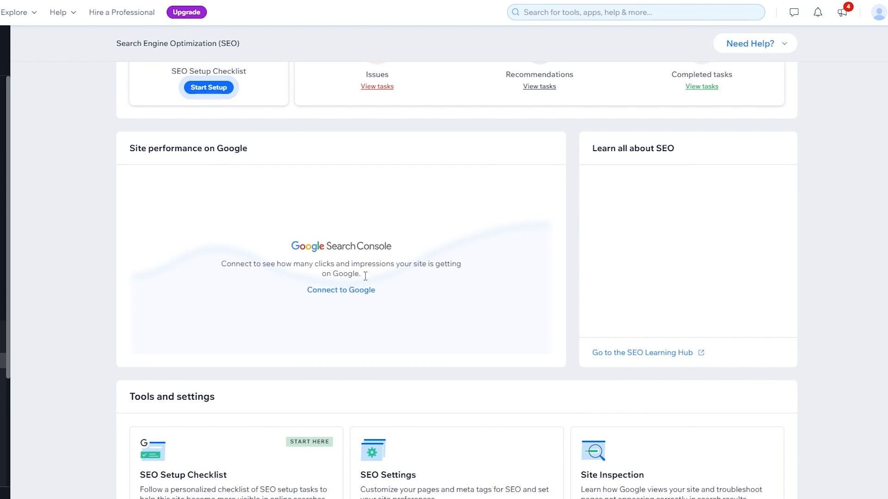
scroll("down", 3)
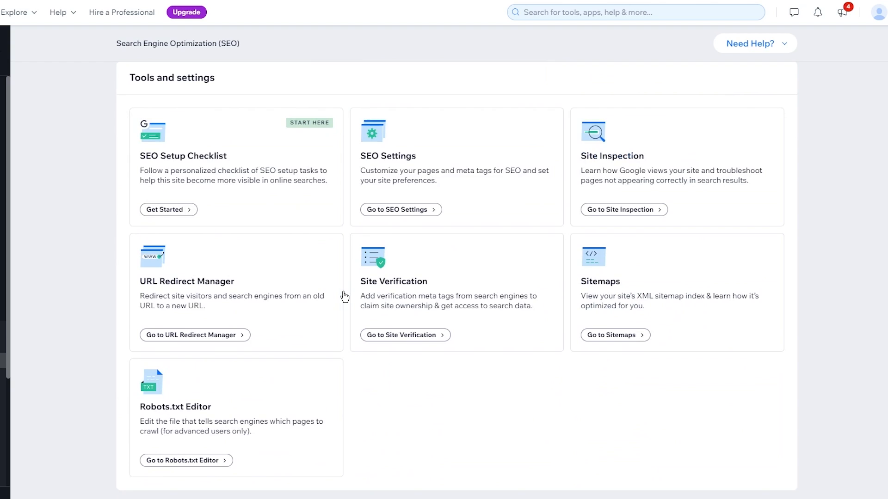
mouse_move(206, 203)
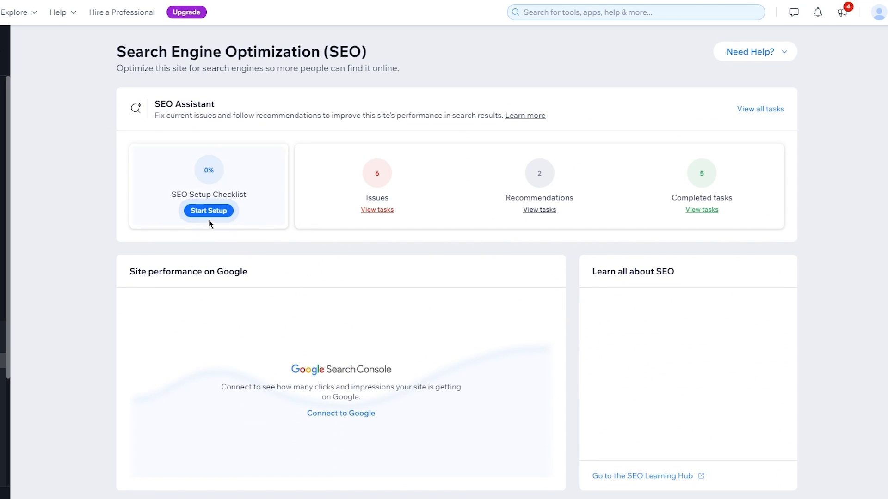
mouse_move(587, 189)
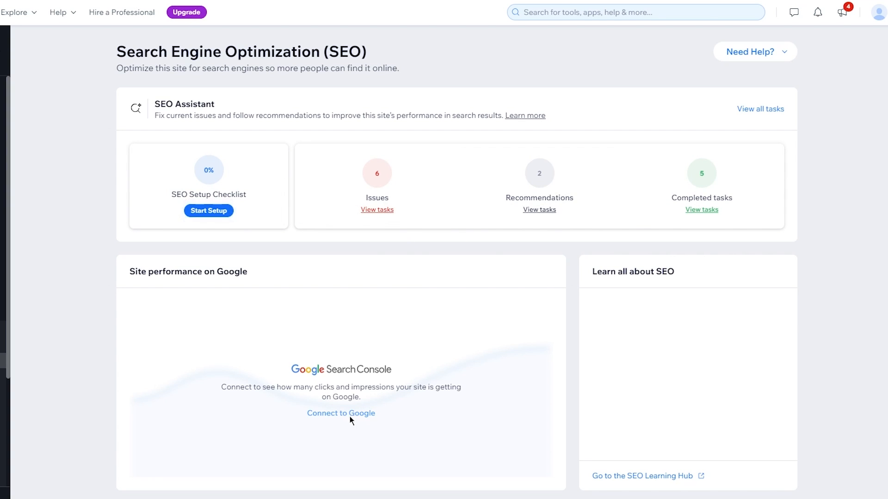
left_click(341, 414)
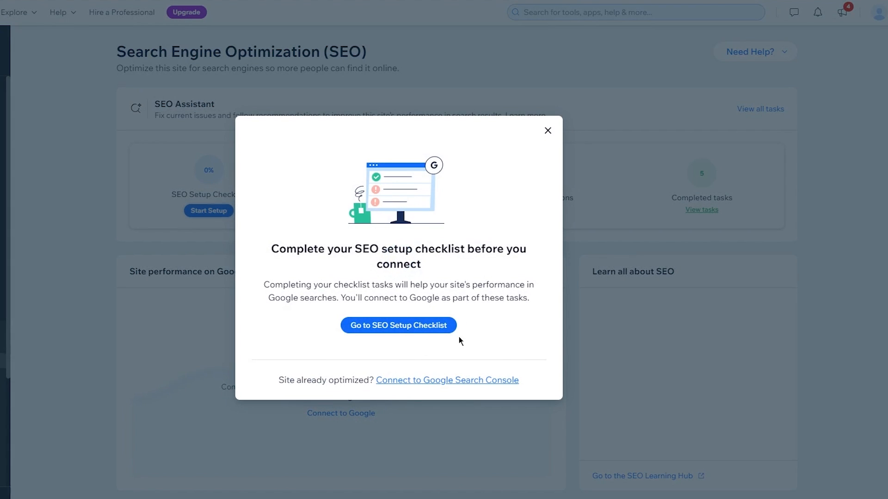
left_click(548, 131)
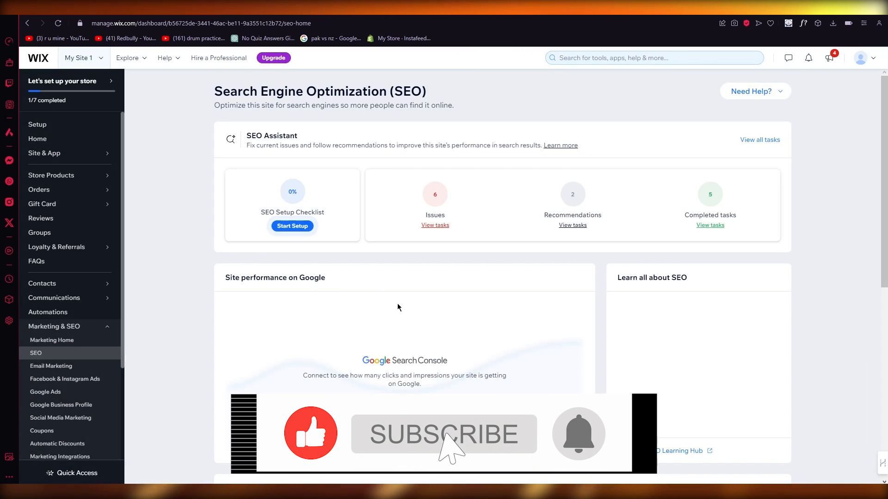
left_click(444, 435)
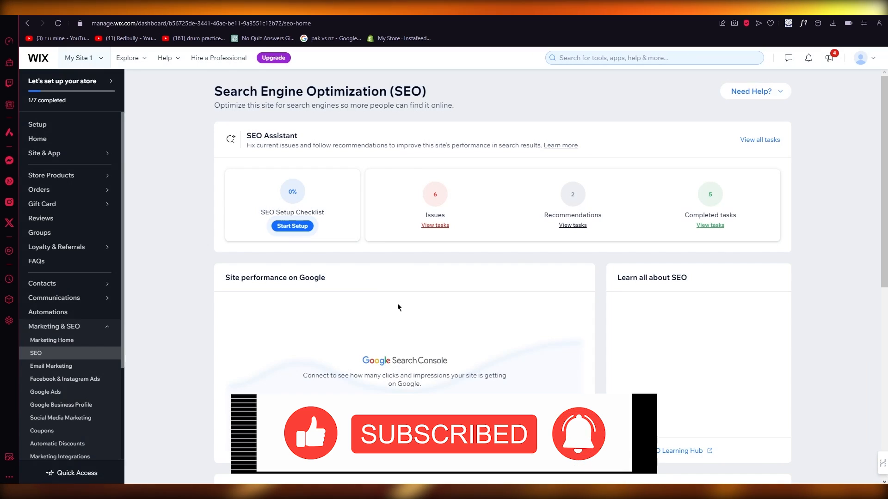